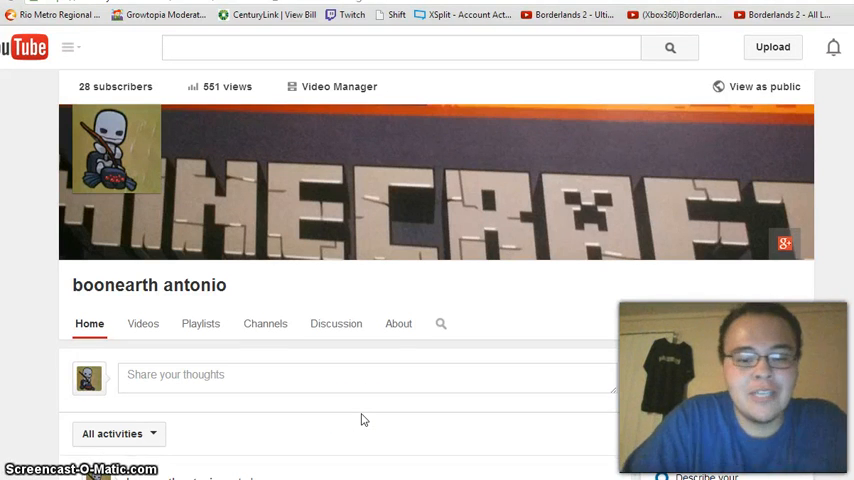
pyautogui.scroll(-3)
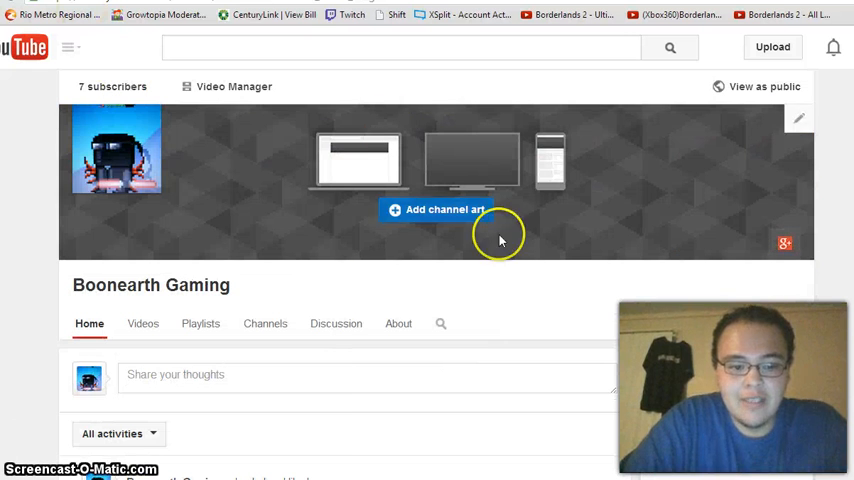
pyautogui.moveTo(348, 298)
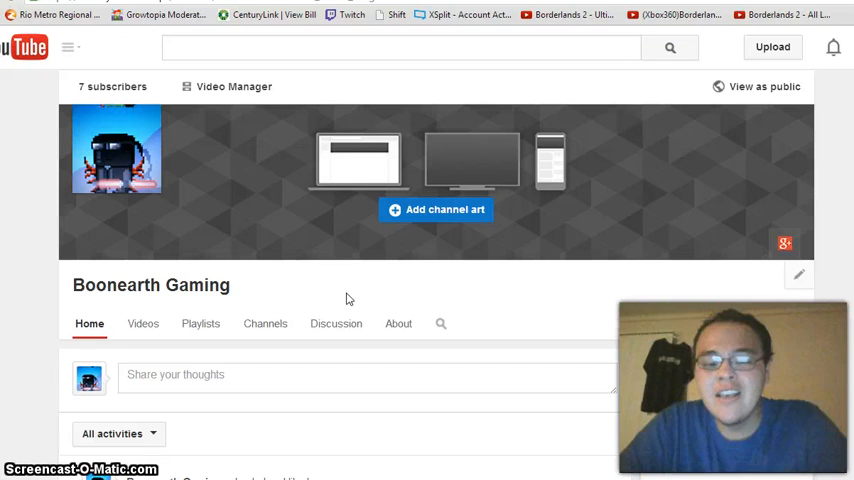
pyautogui.scroll(-3)
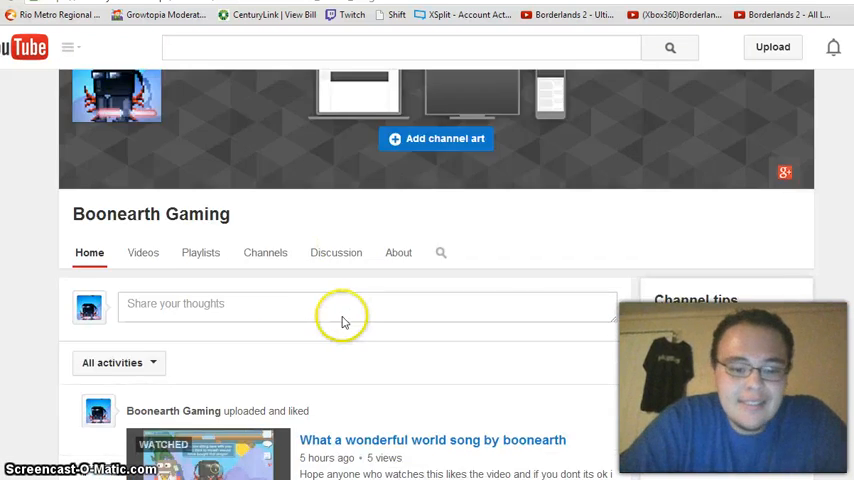
pyautogui.scroll(-3)
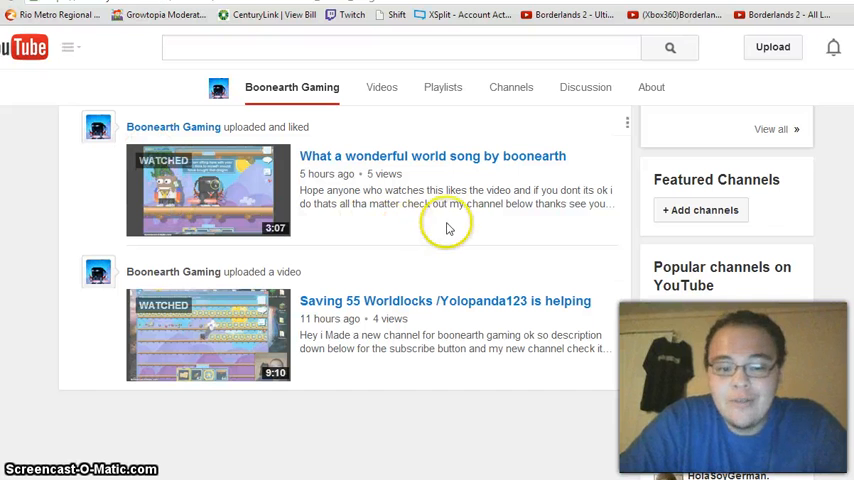
pyautogui.moveTo(444, 228)
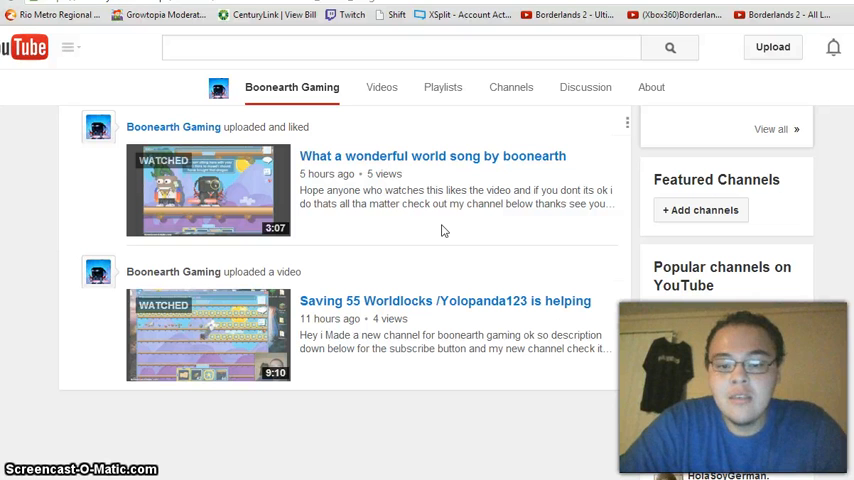
pyautogui.moveTo(386, 172)
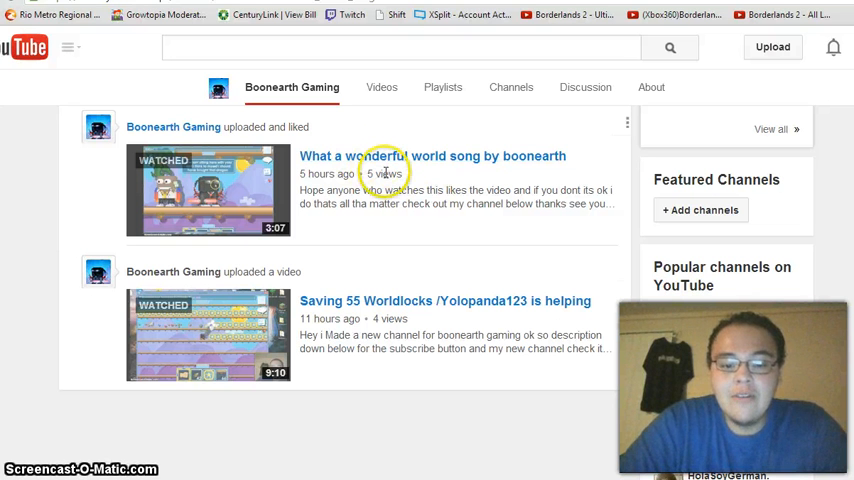
pyautogui.moveTo(450, 262)
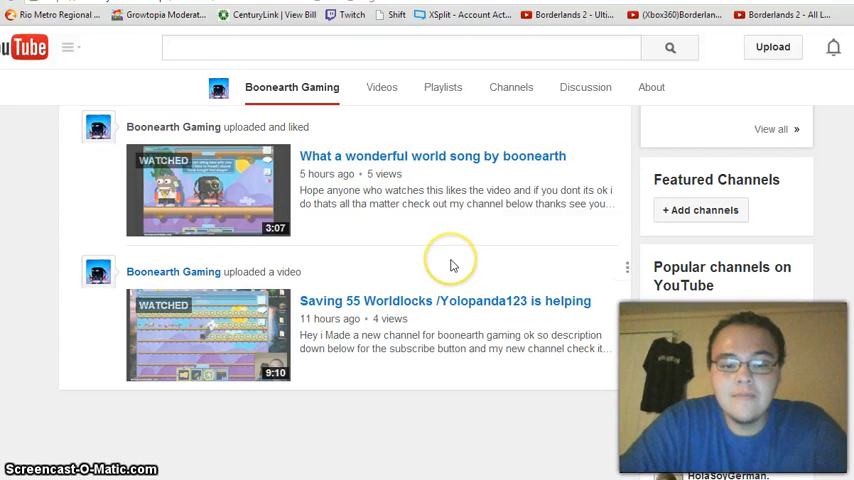
pyautogui.scroll(3)
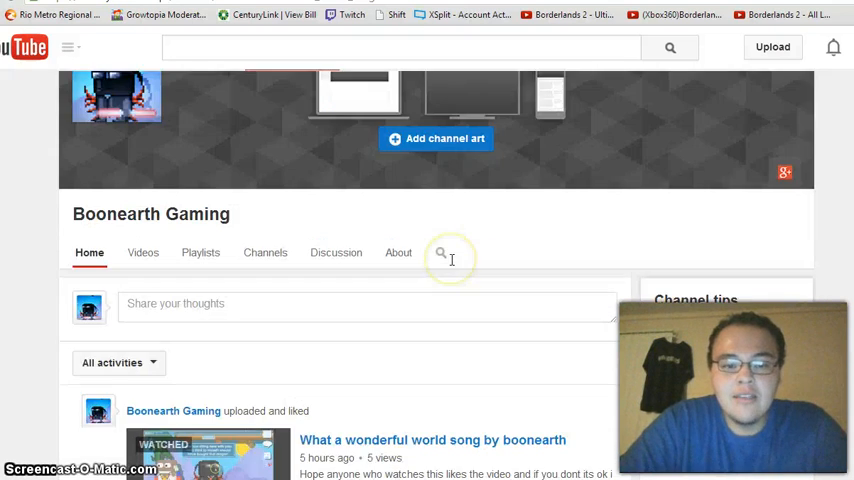
pyautogui.scroll(3)
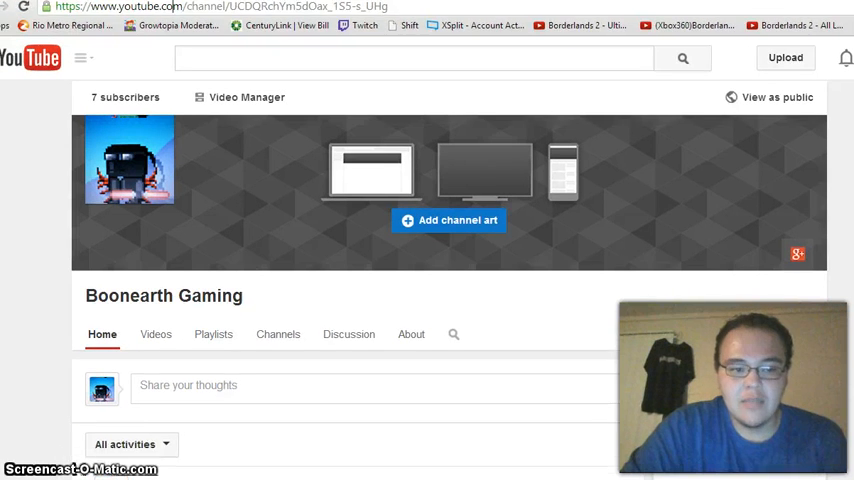
pyautogui.scroll(-3)
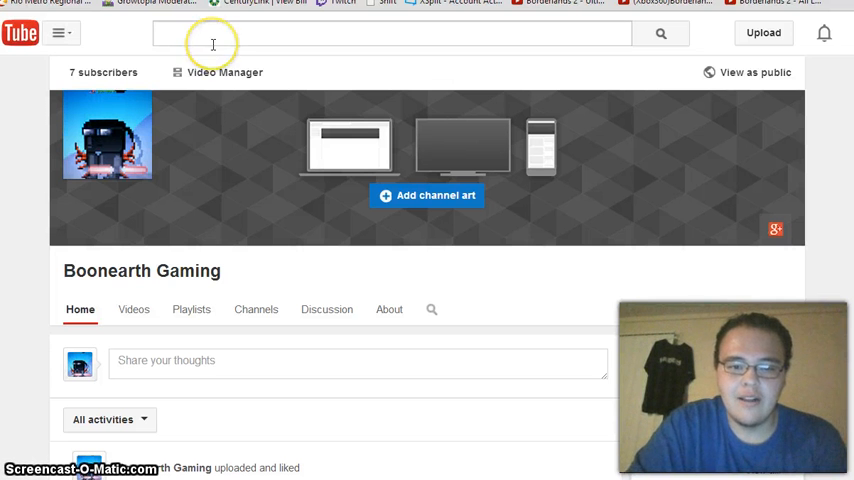
pyautogui.moveTo(212, 44)
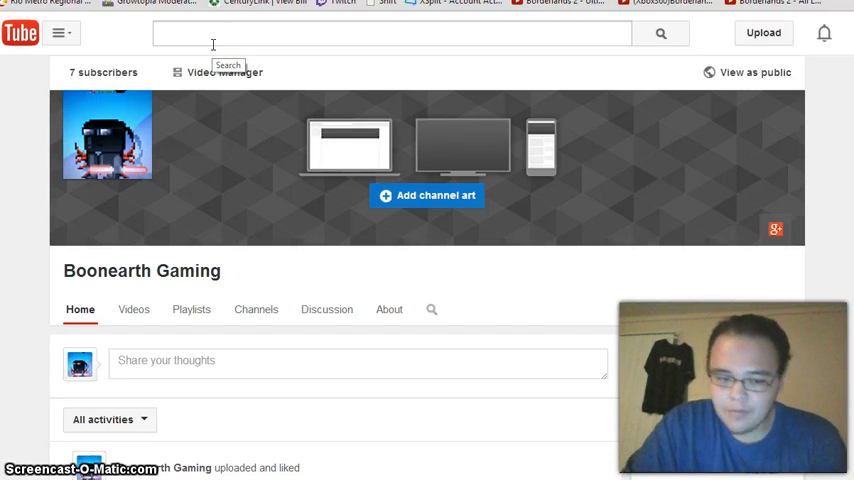